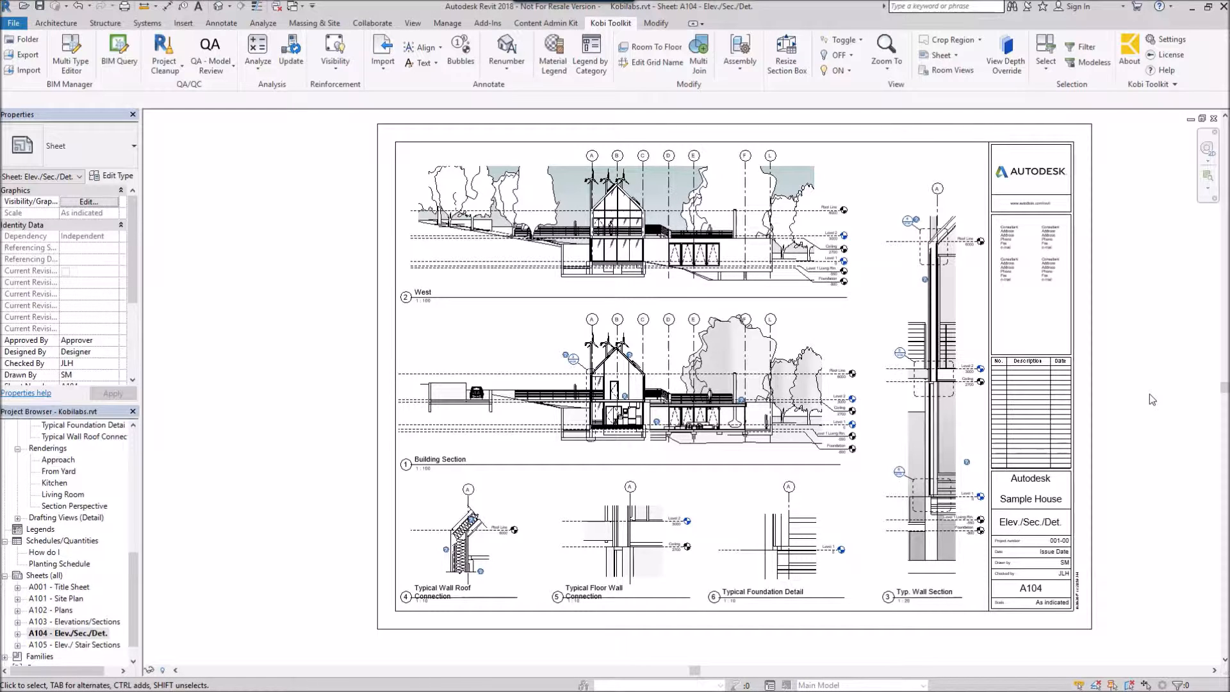
mouse_move(1087, 381)
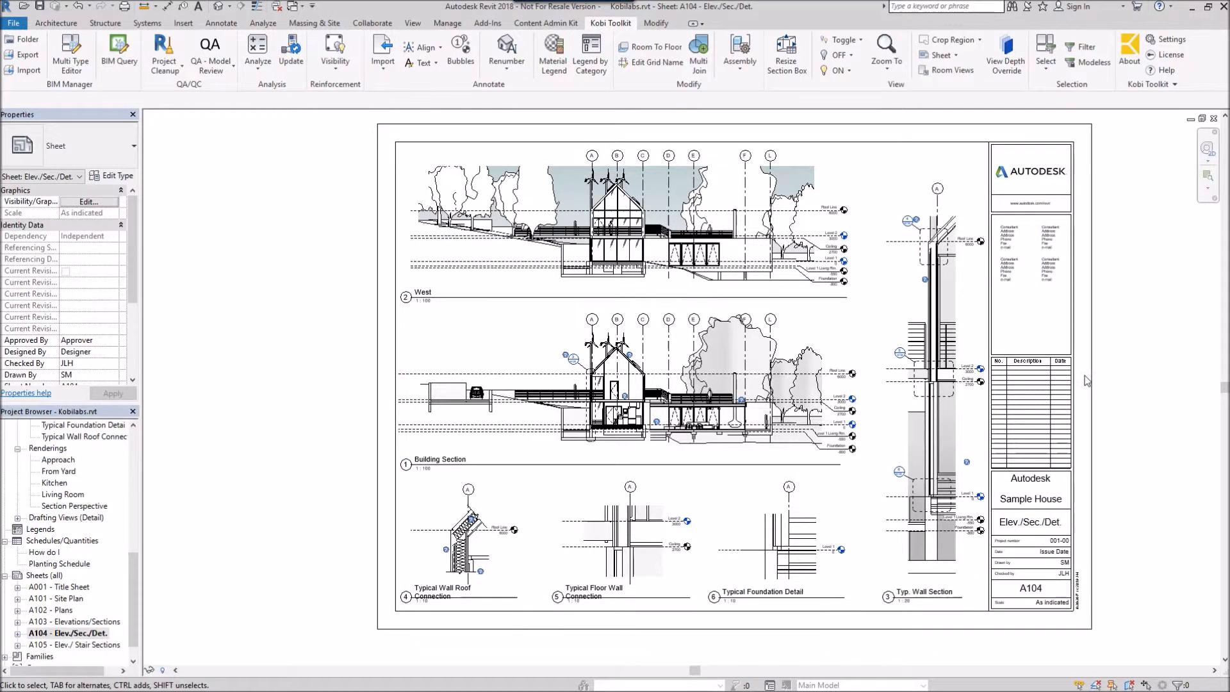
mouse_move(424, 301)
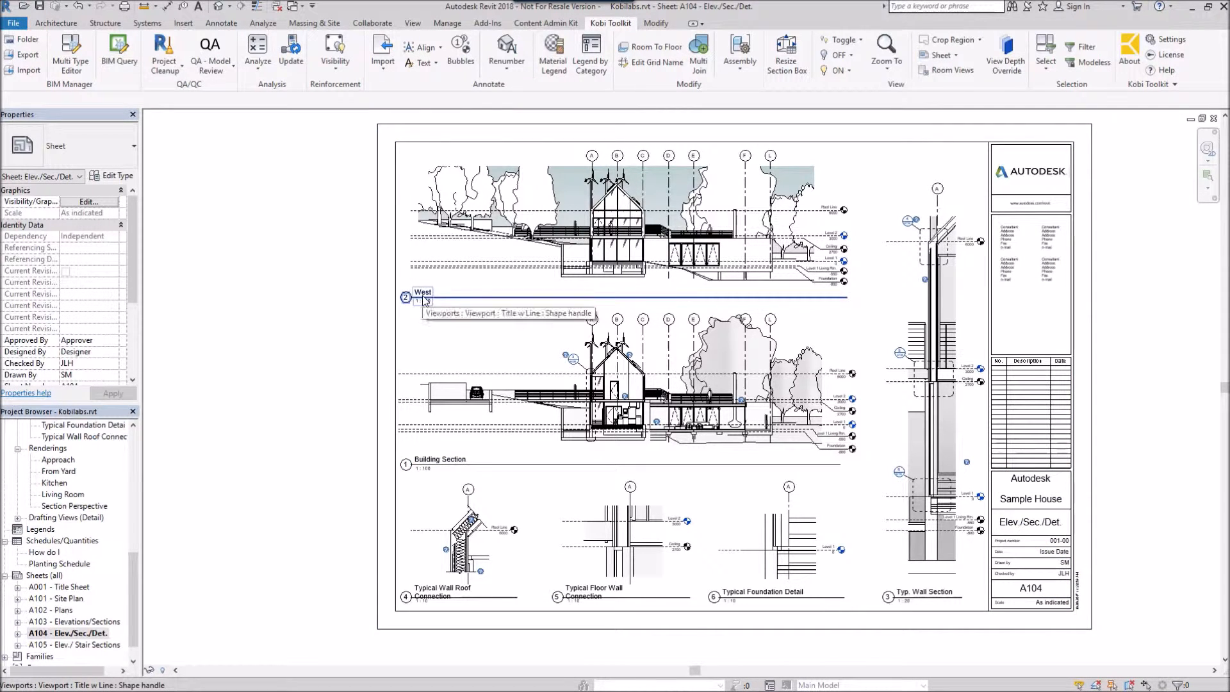
- Launch Kobi Toolkit's Renumber Views on Sheets tool from the Renumber dropdown
left_click(456, 546)
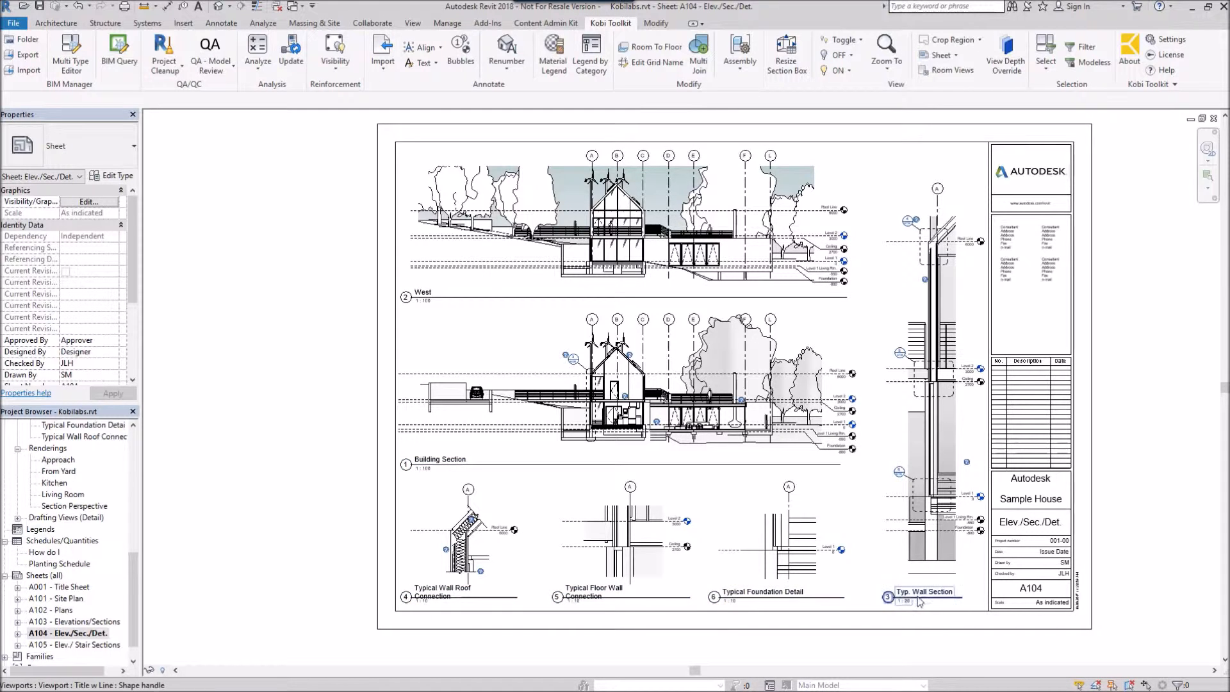
mouse_move(890, 607)
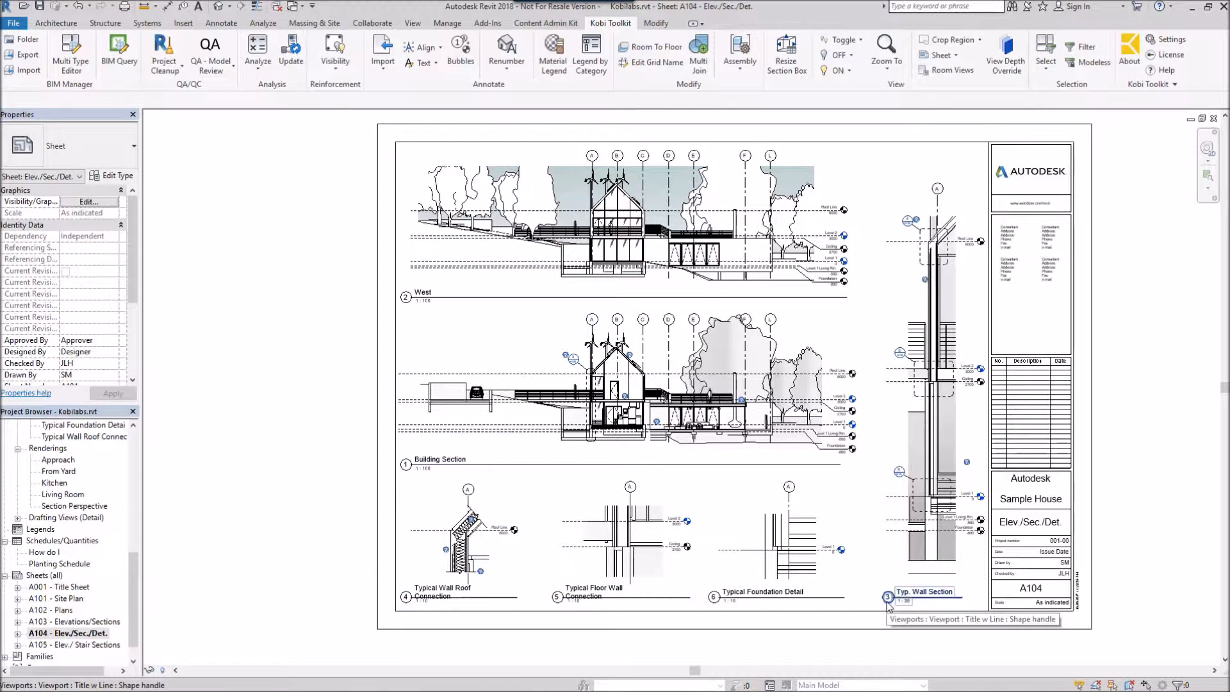
mouse_move(430, 303)
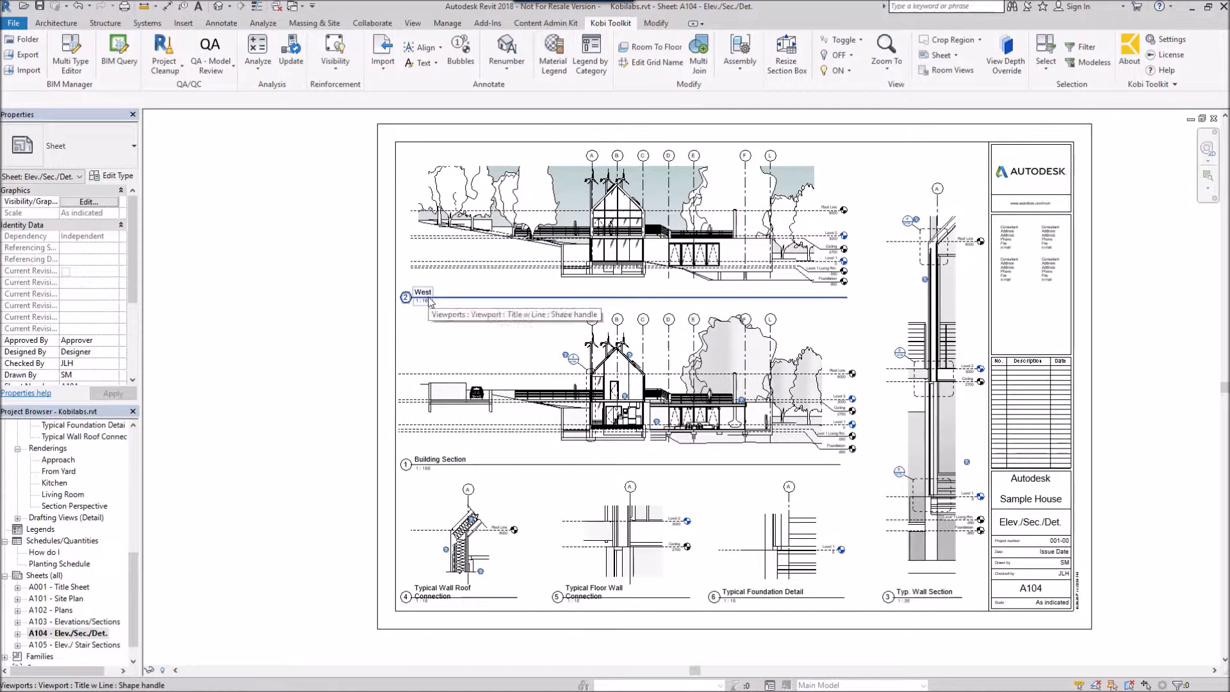
mouse_move(574, 605)
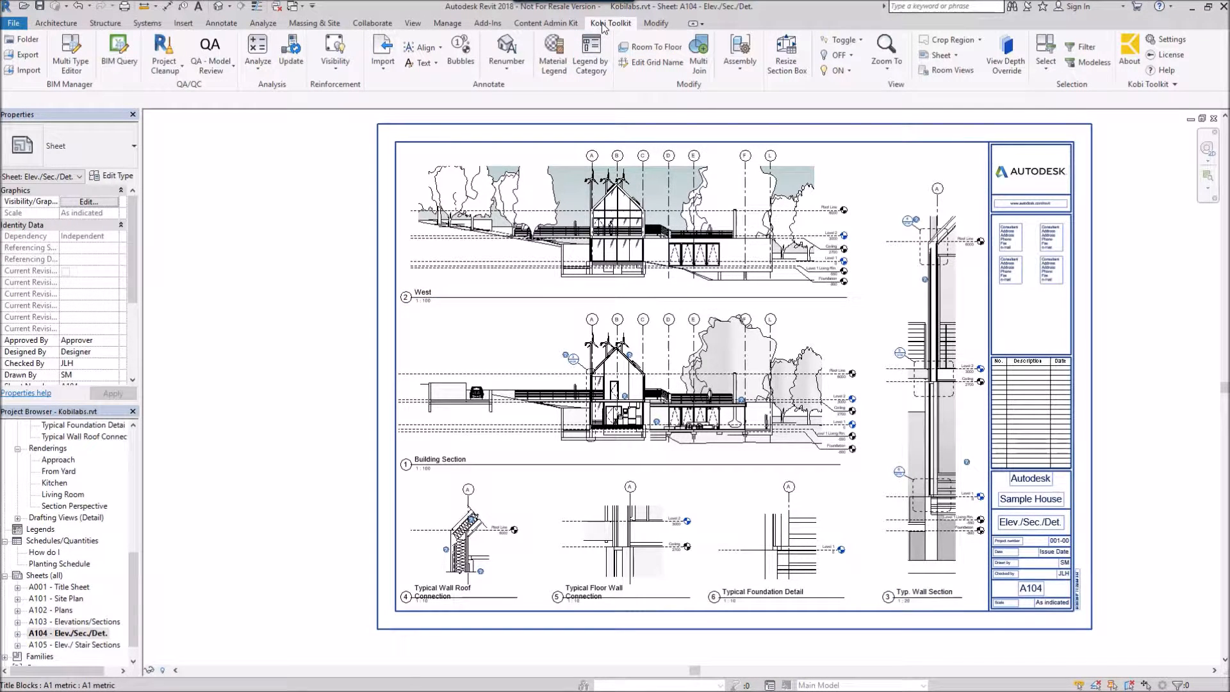
mouse_move(506, 52)
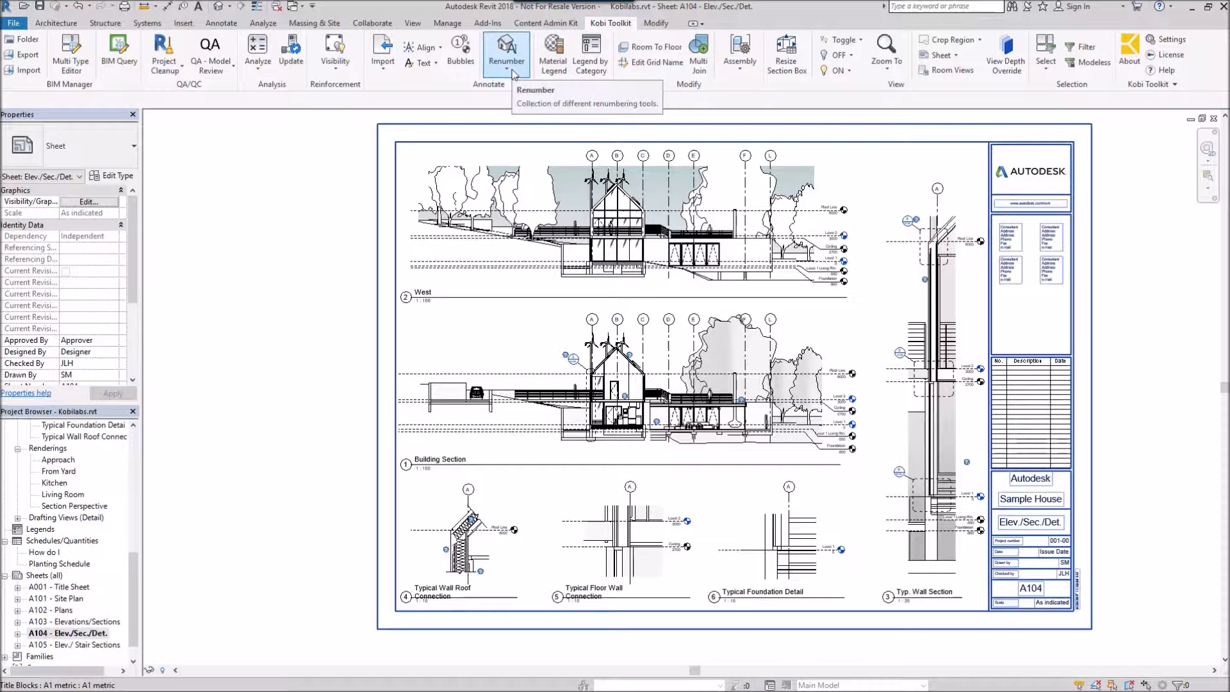
left_click(507, 52)
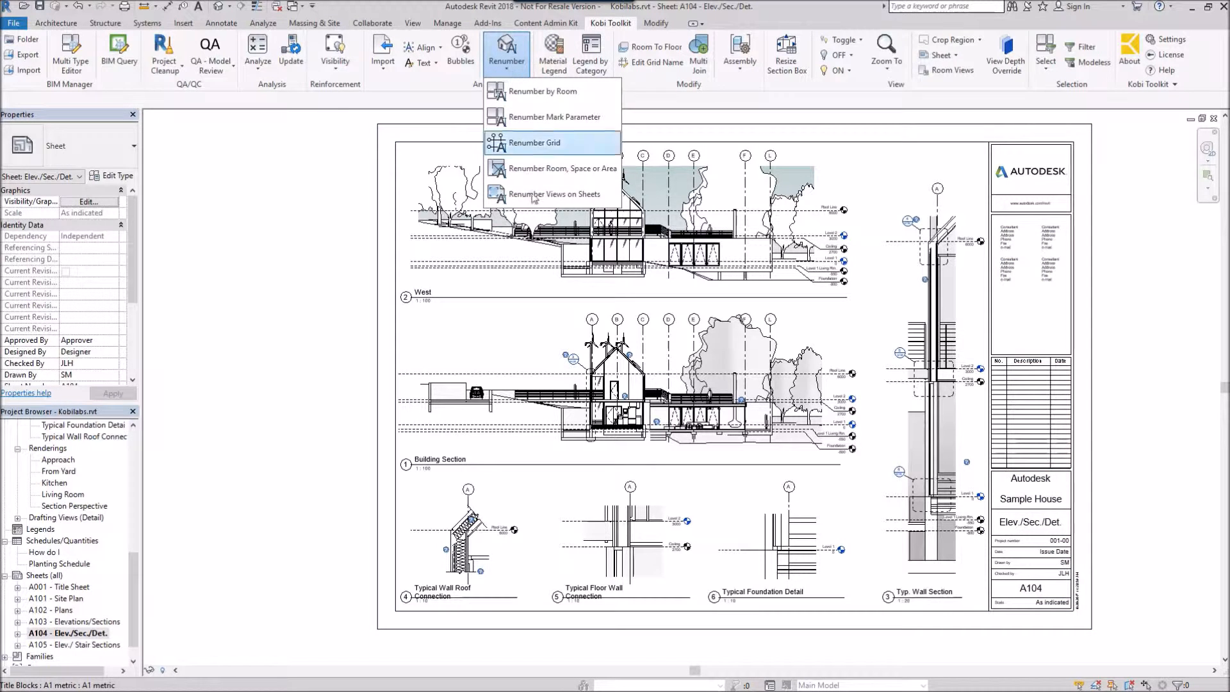
mouse_move(537, 199)
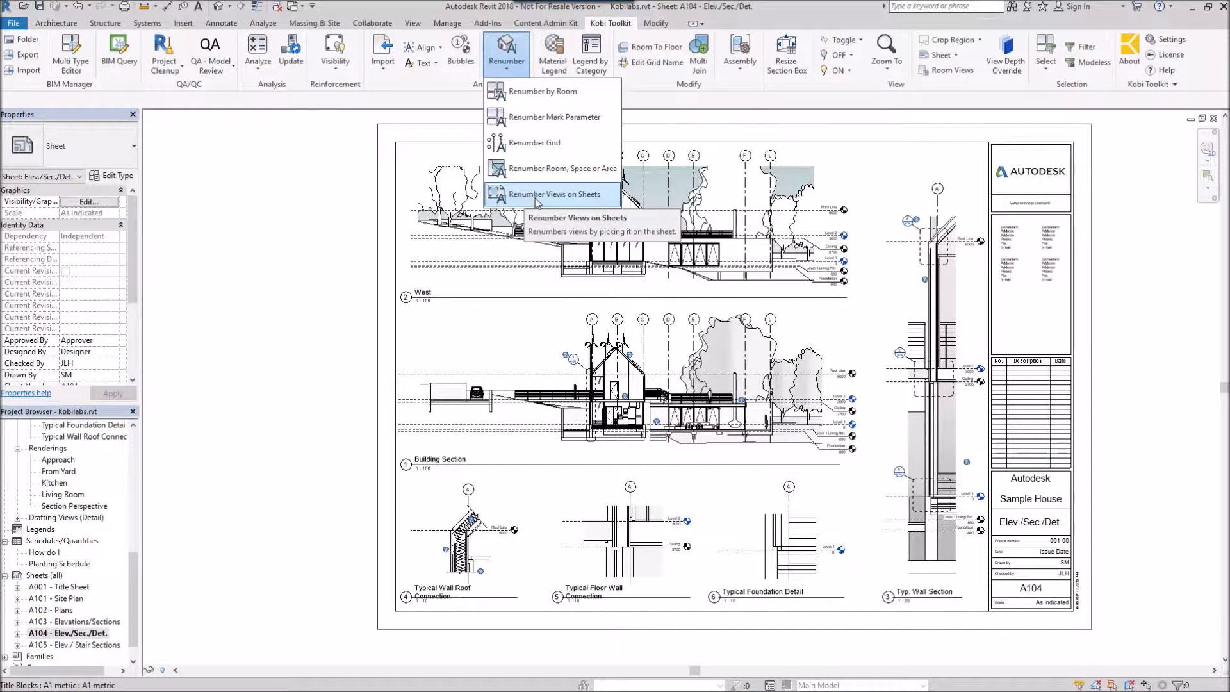
left_click(553, 194)
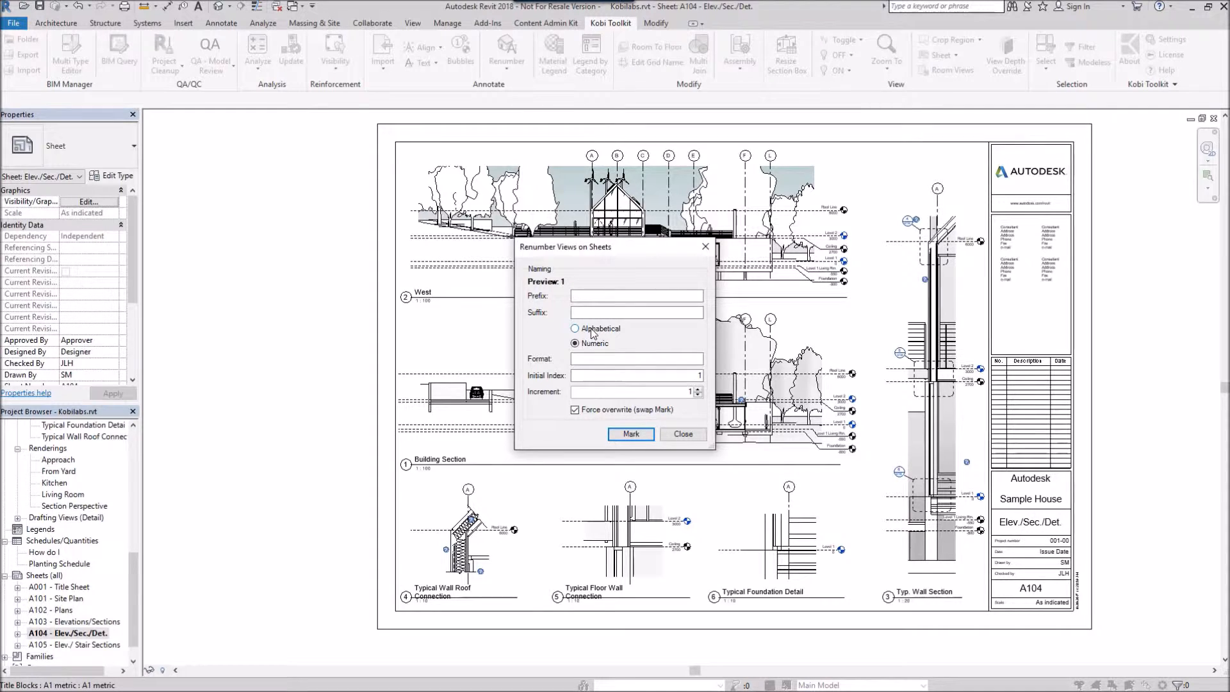
- Choose Numeric naming with Initial Index 1 for the view numbers
left_click(574, 344)
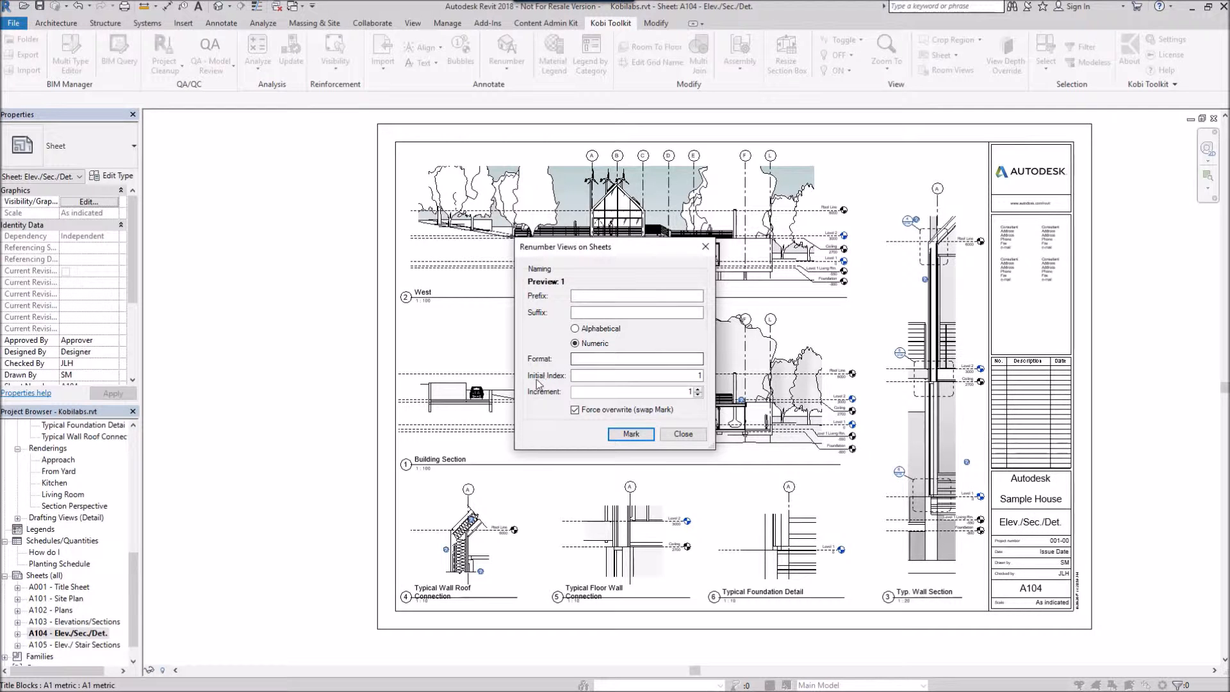
left_click(635, 376)
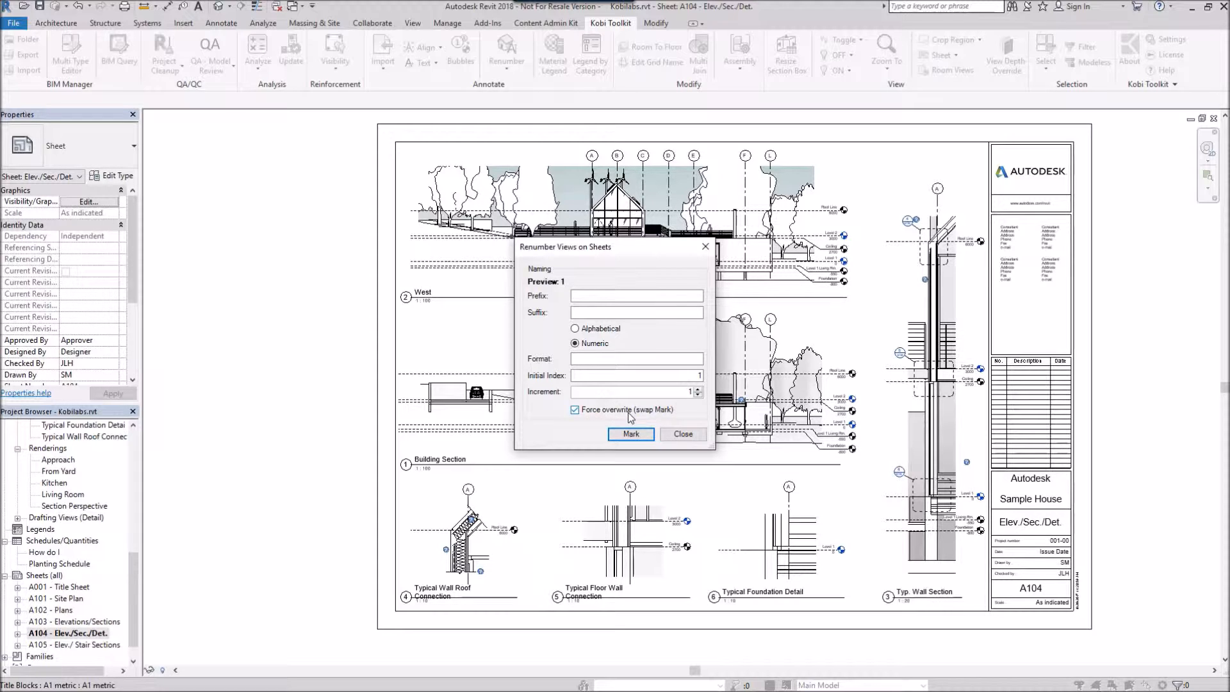
mouse_move(650, 419)
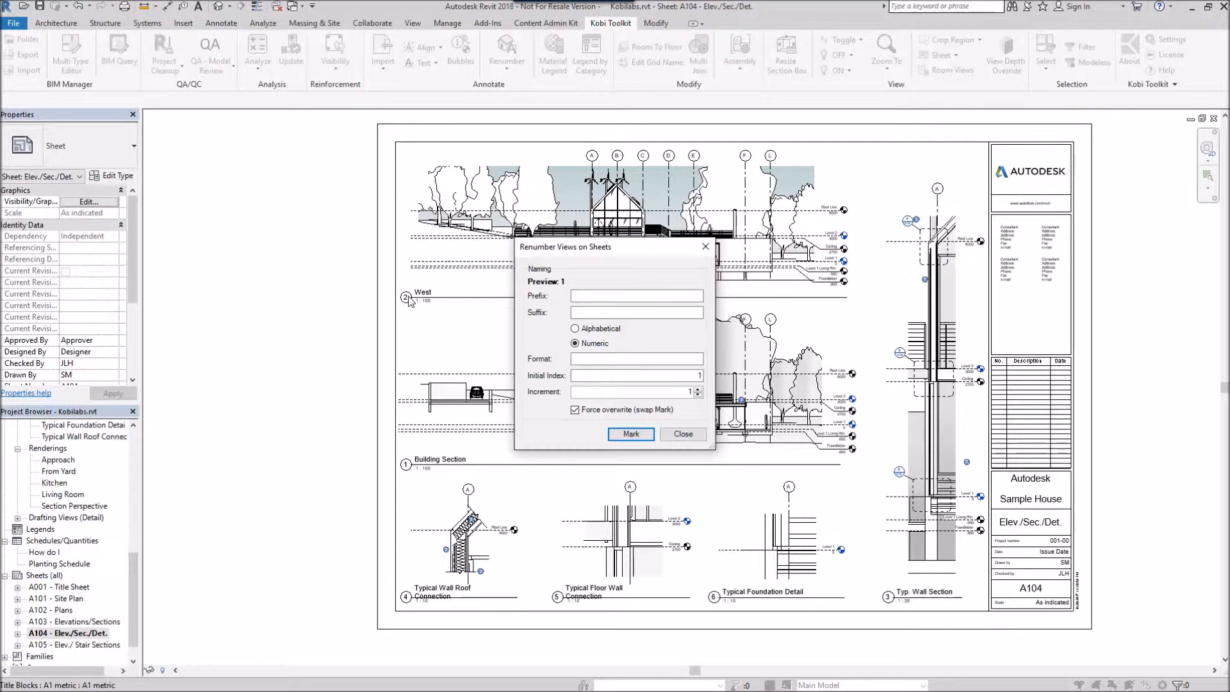
mouse_move(412, 471)
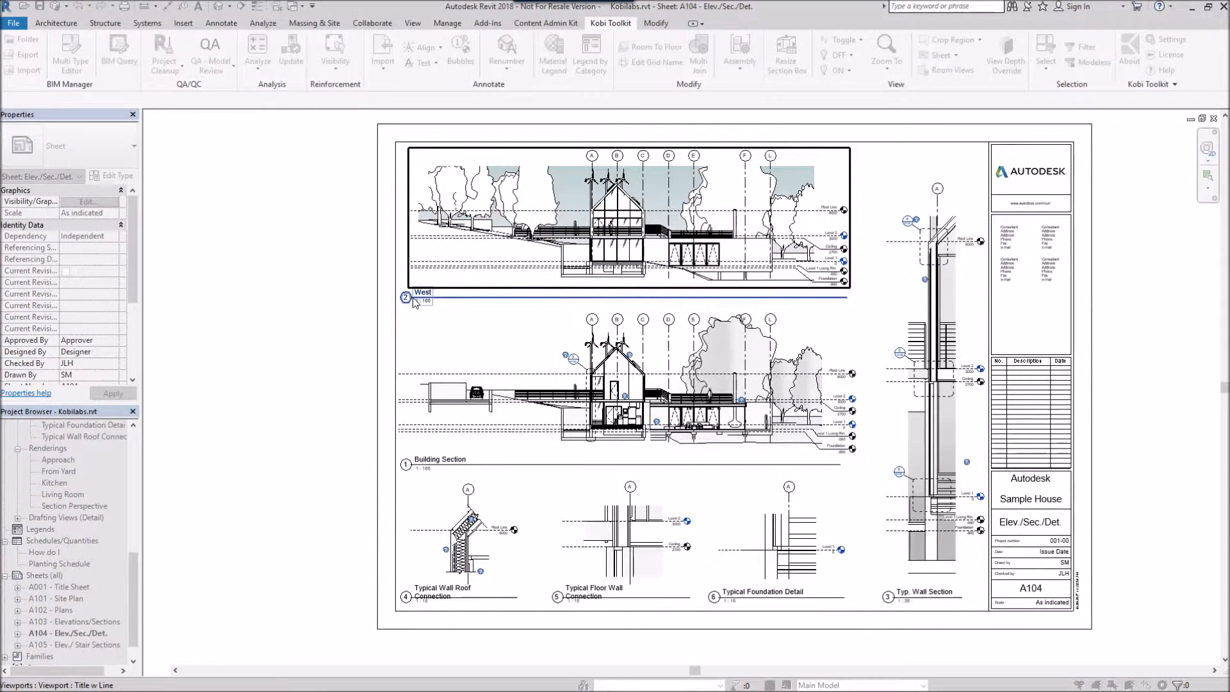
- Pick West, Building Section, then Typ. Wall Section to number them 1, 2 and 6
left_click(440, 459)
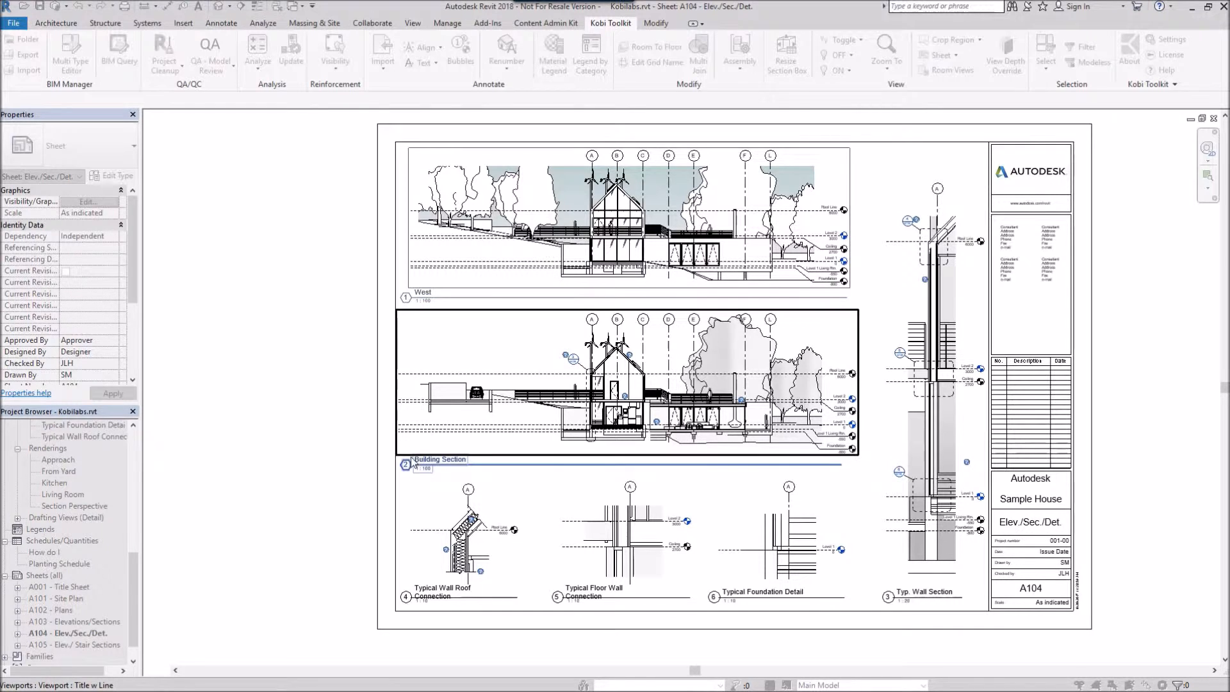
left_click(462, 546)
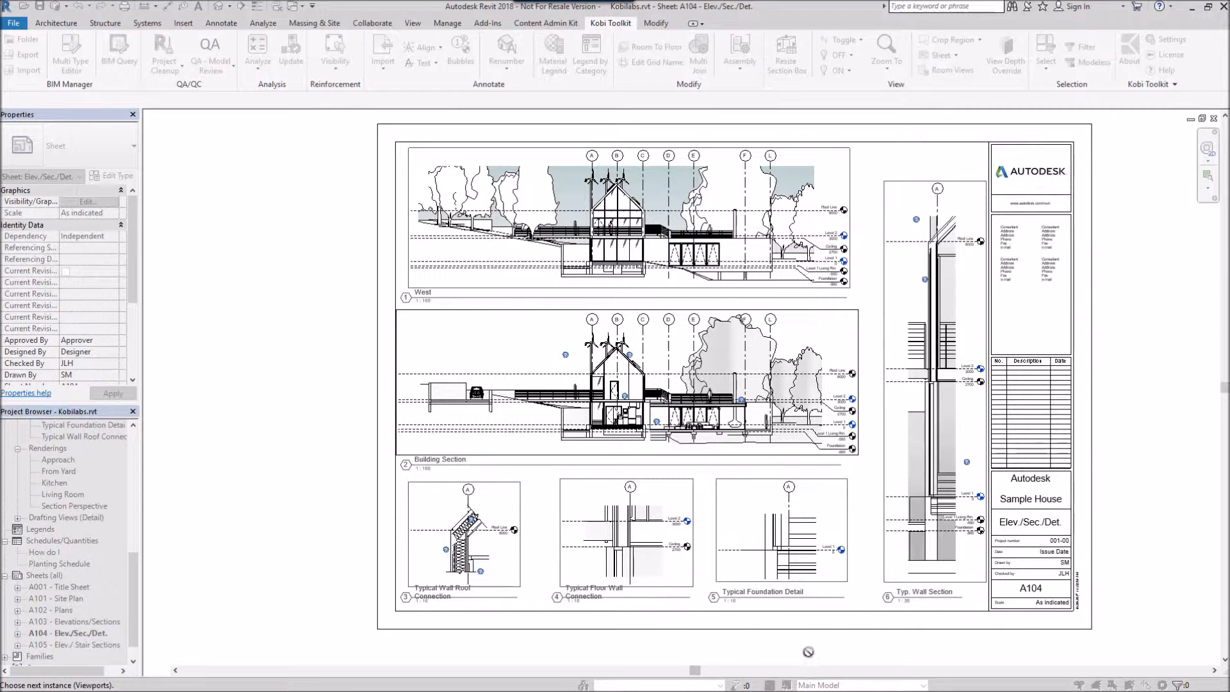
left_click(885, 597)
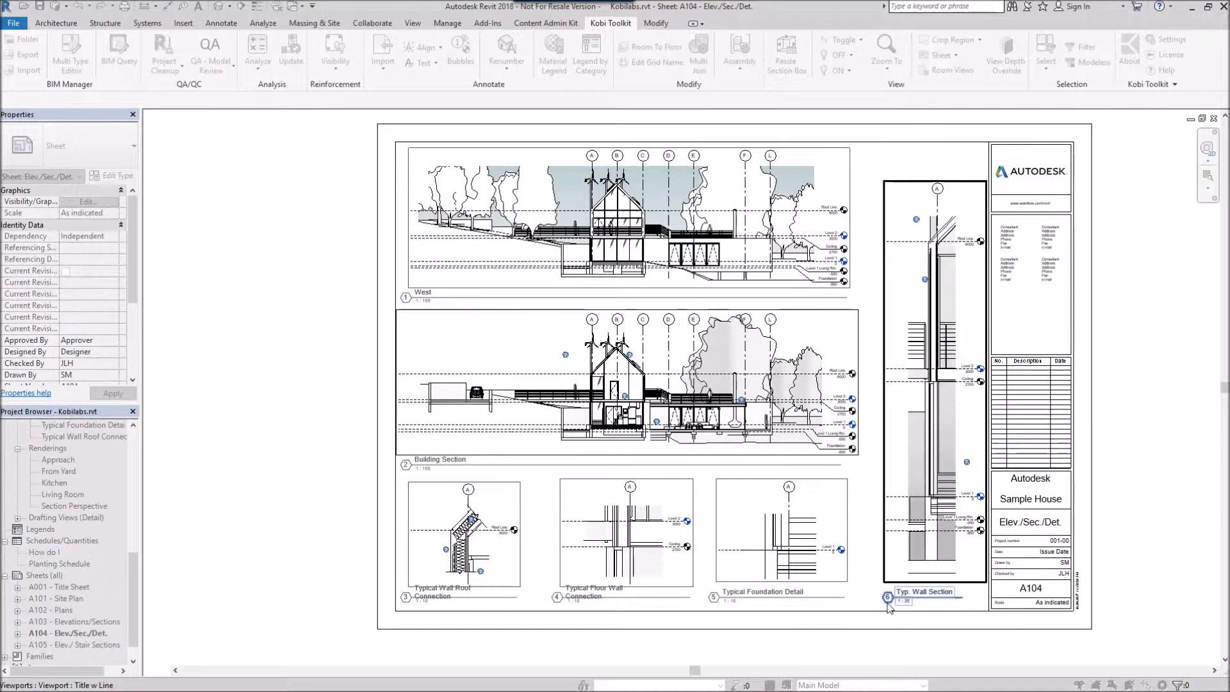